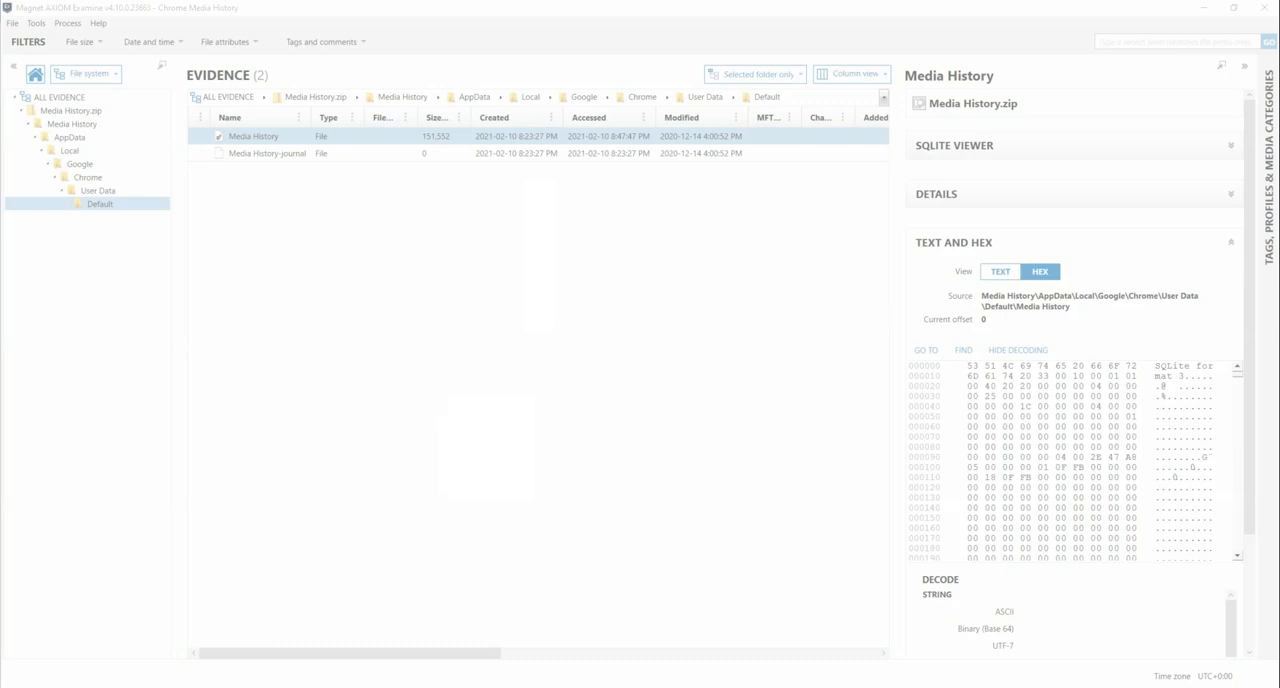
mouse_move(572, 256)
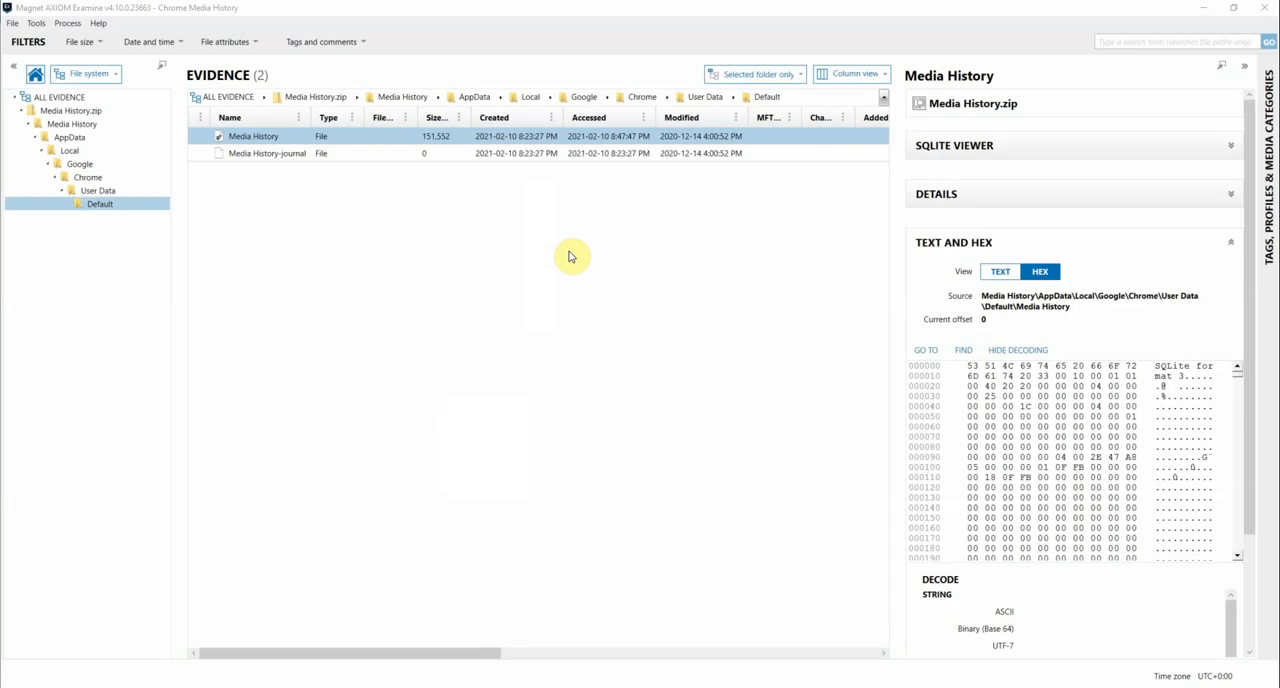
mouse_move(572, 252)
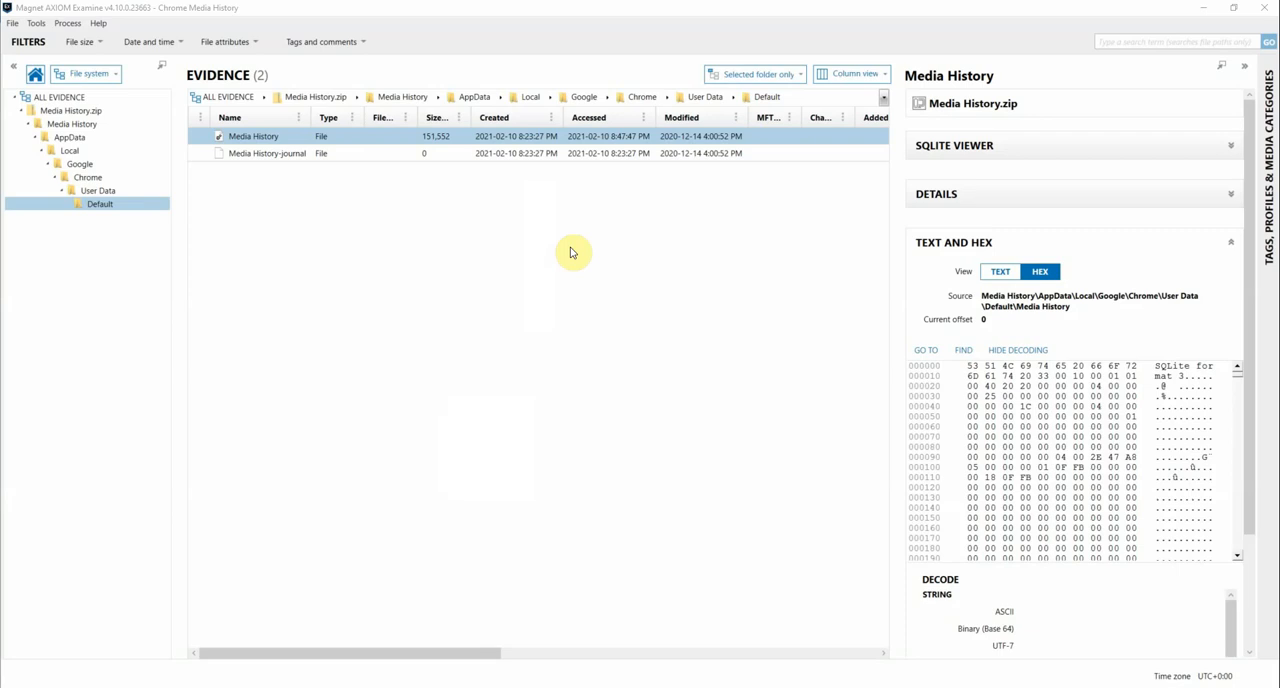
mouse_move(572, 260)
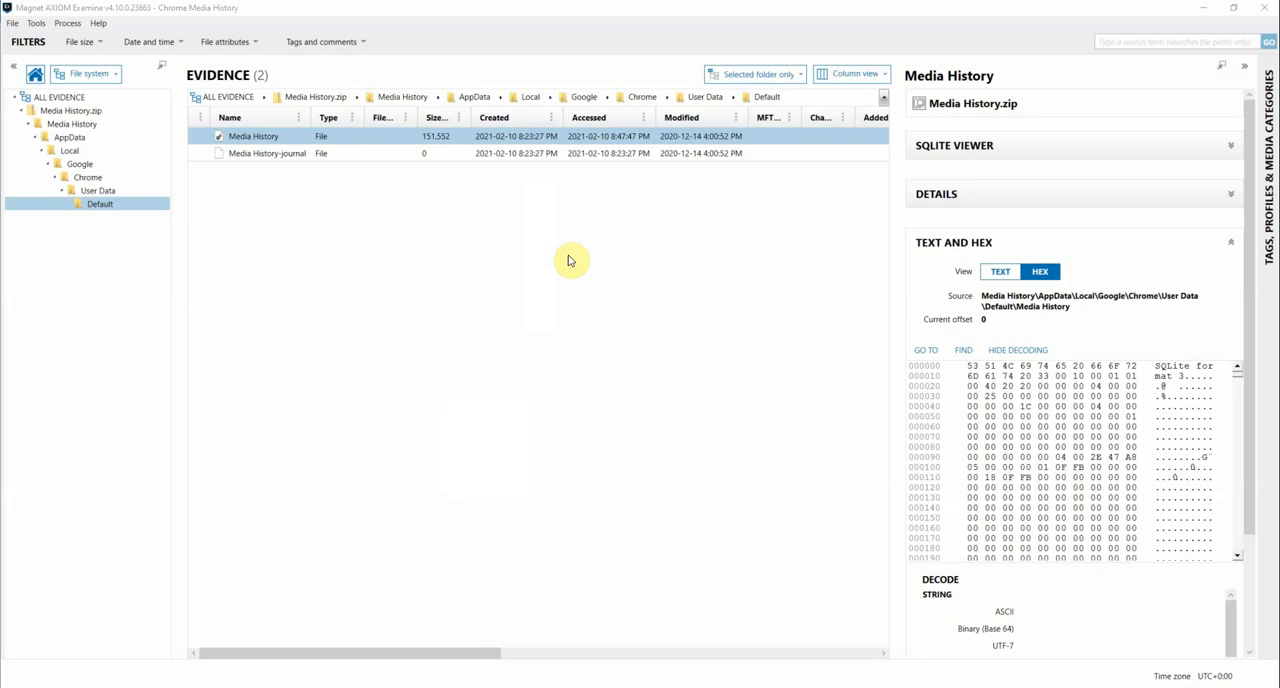
mouse_move(270, 136)
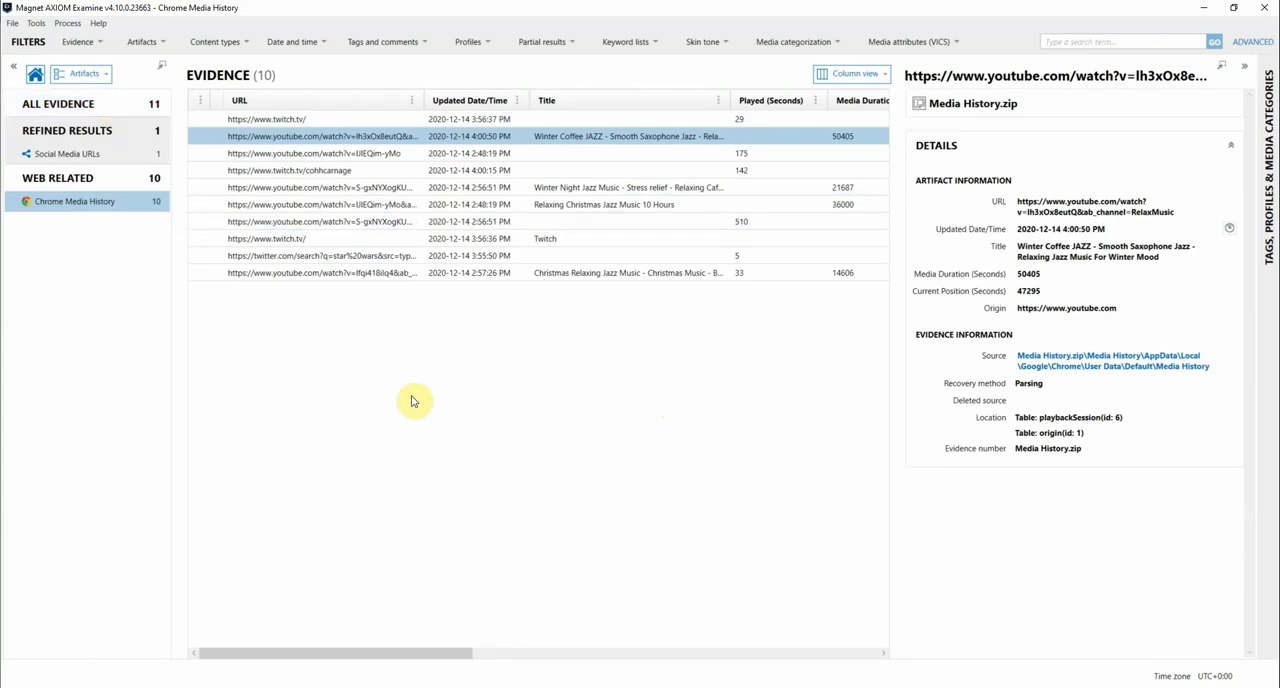
mouse_move(388, 654)
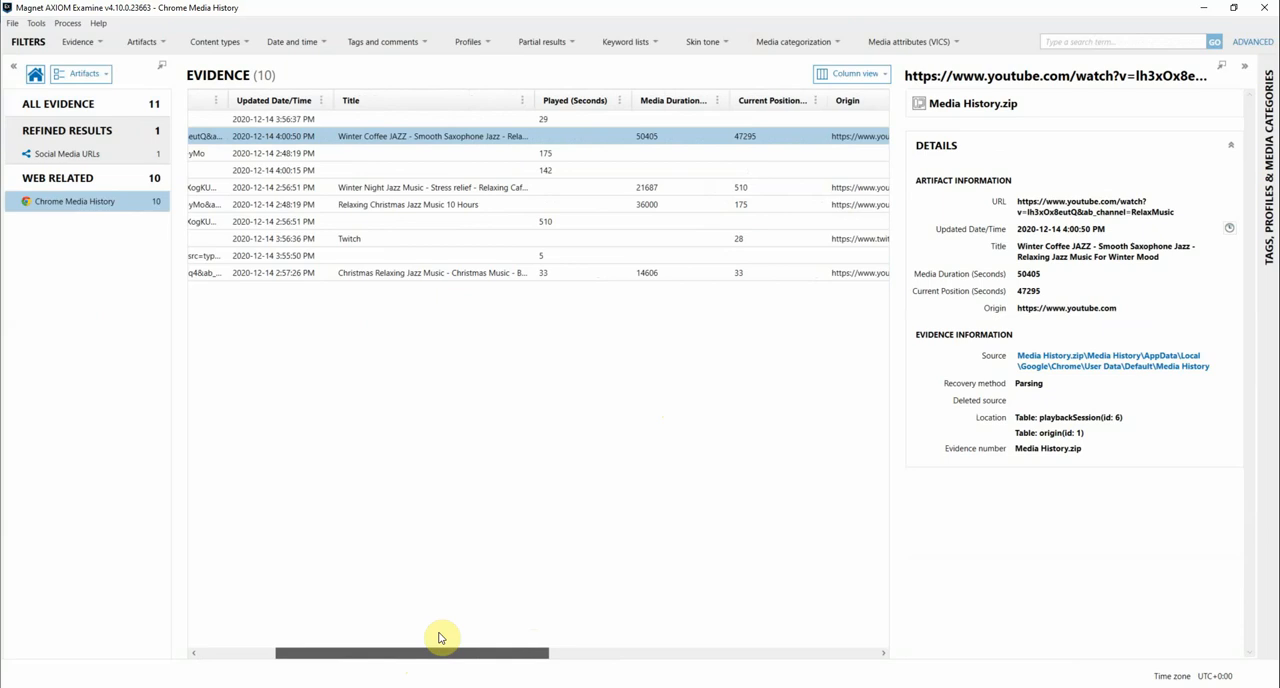
scroll("left", 3)
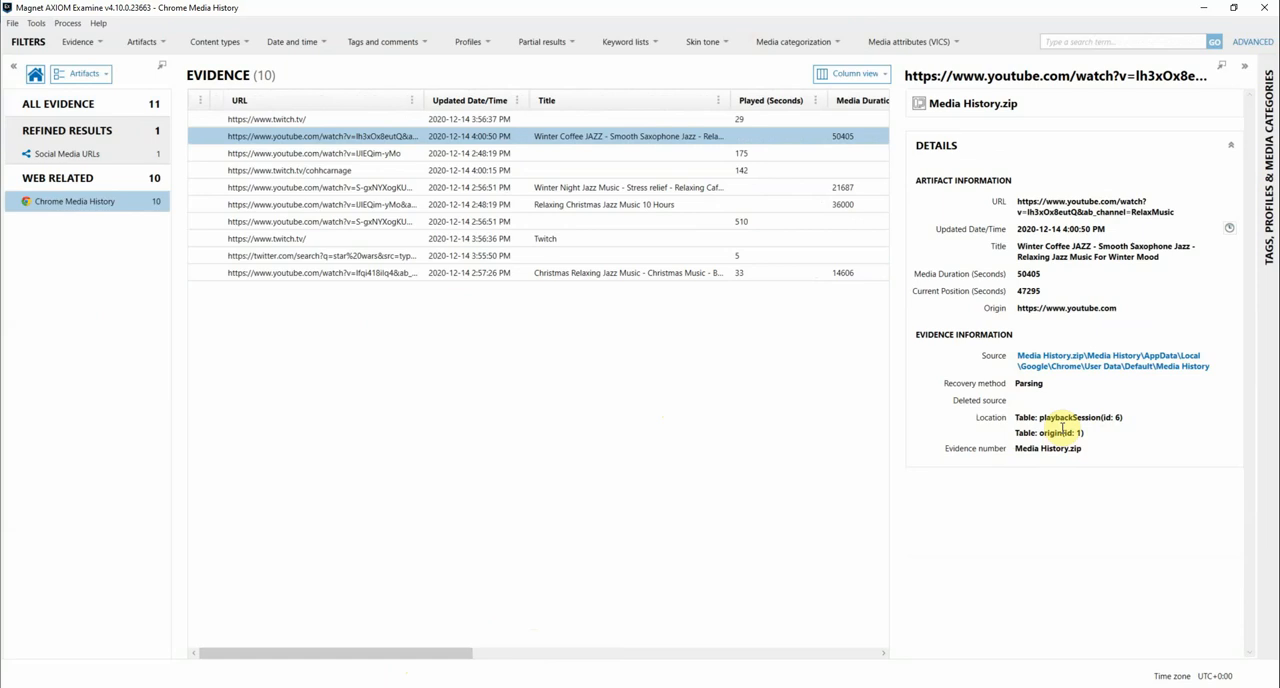
mouse_move(666, 516)
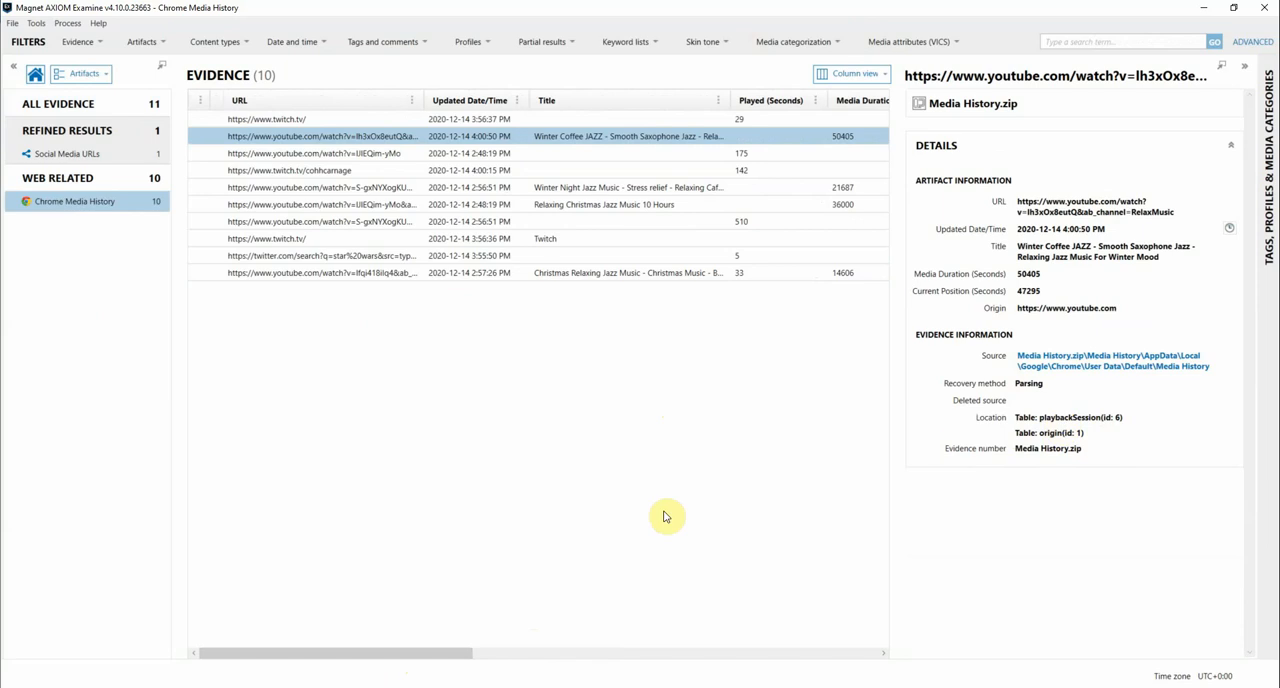
mouse_move(592, 452)
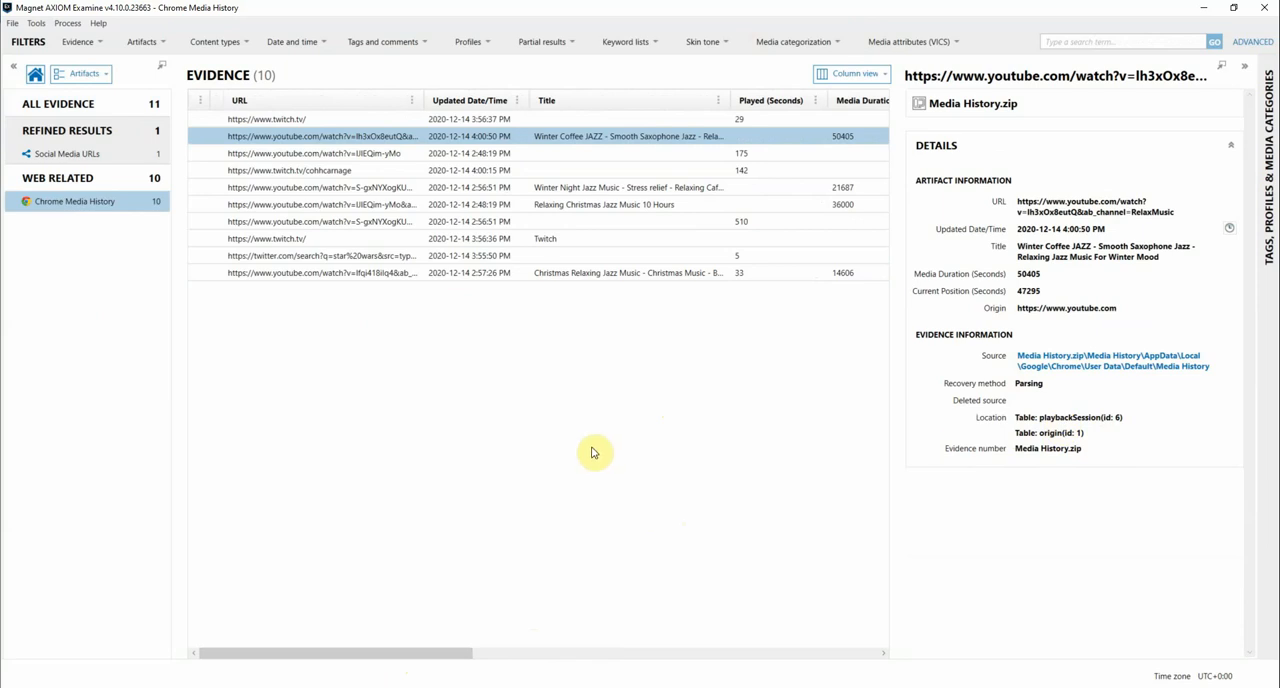